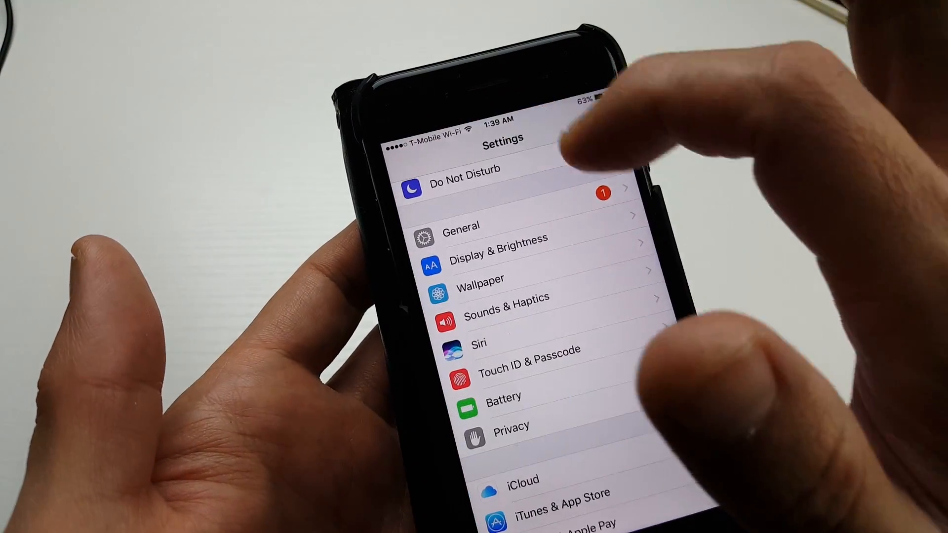
Scroll down and open Sounds & Haptics in Settings
scroll("down", 3)
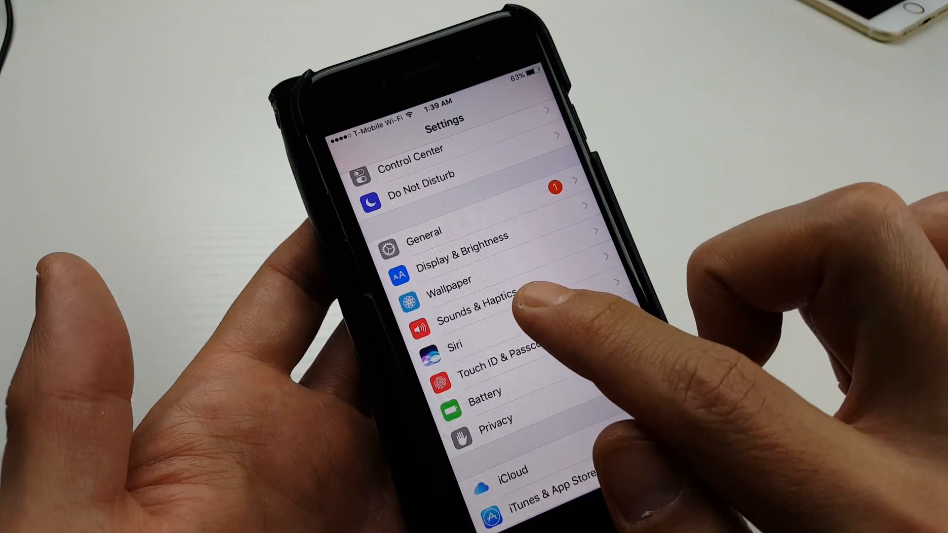
left_click(480, 301)
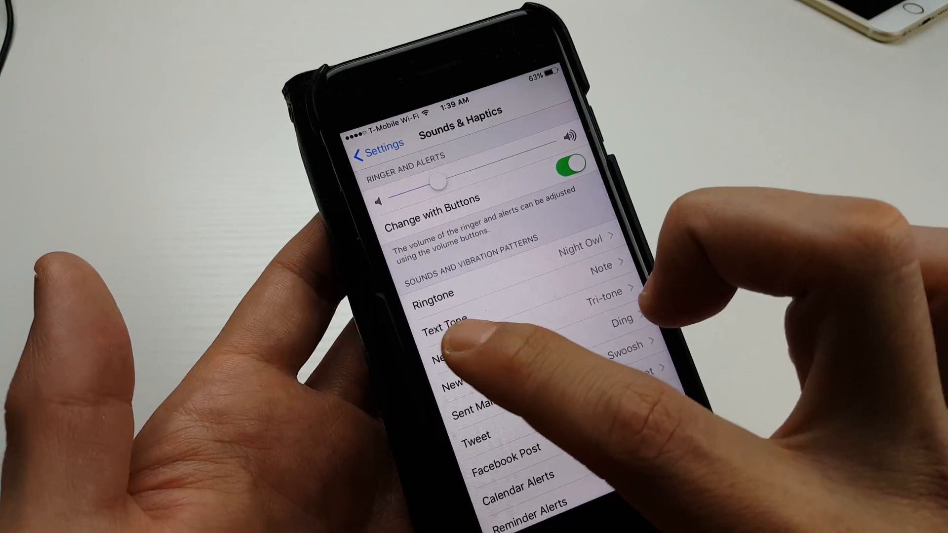
In Text Tone, preview Chord and Bamboo, then reselect Note (Default)
left_click(442, 331)
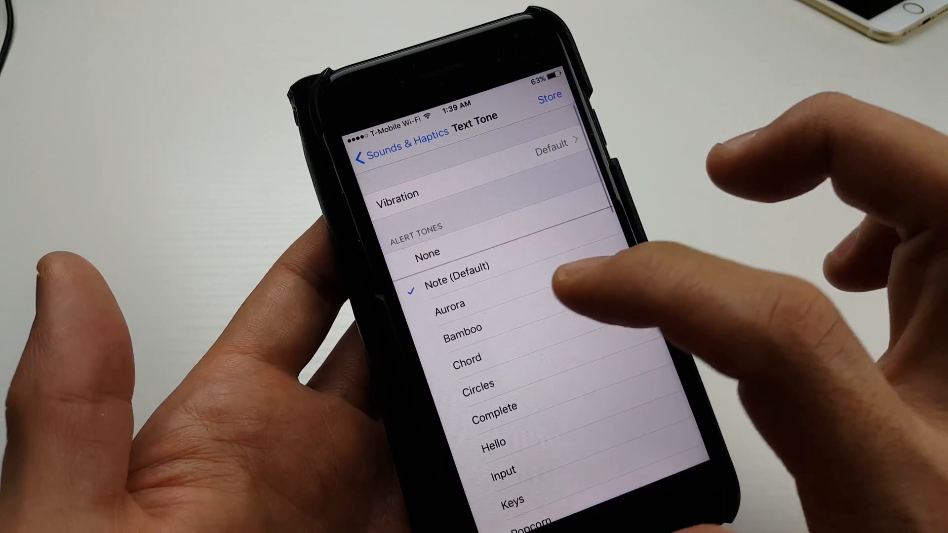
left_click(465, 357)
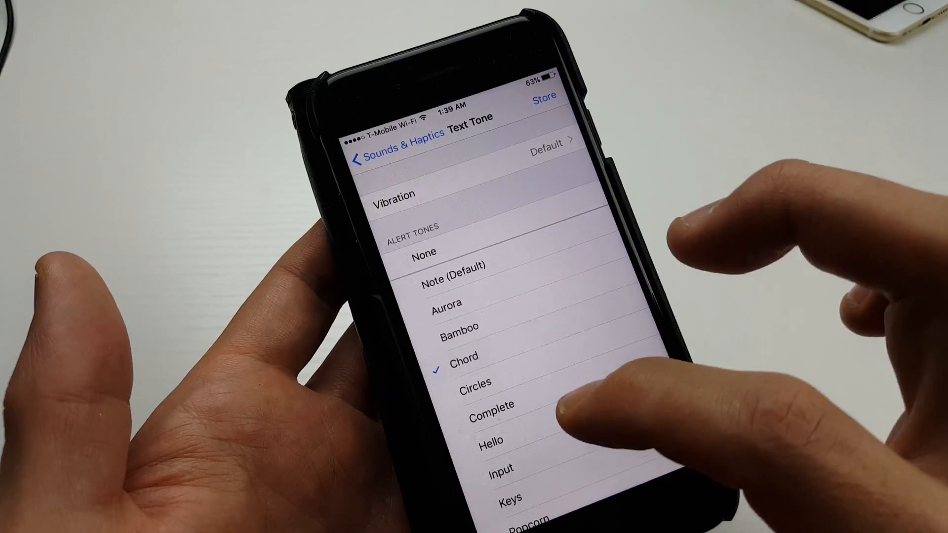
left_click(458, 328)
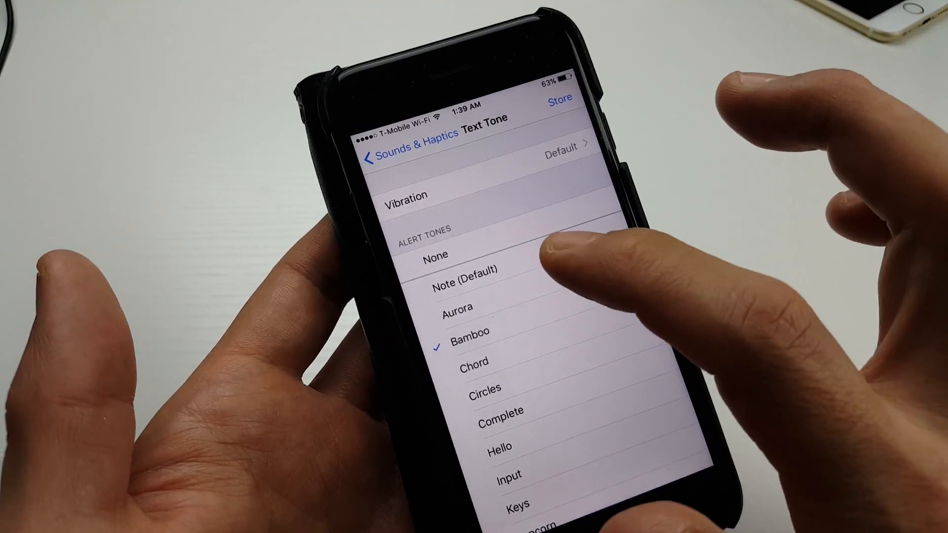
left_click(465, 285)
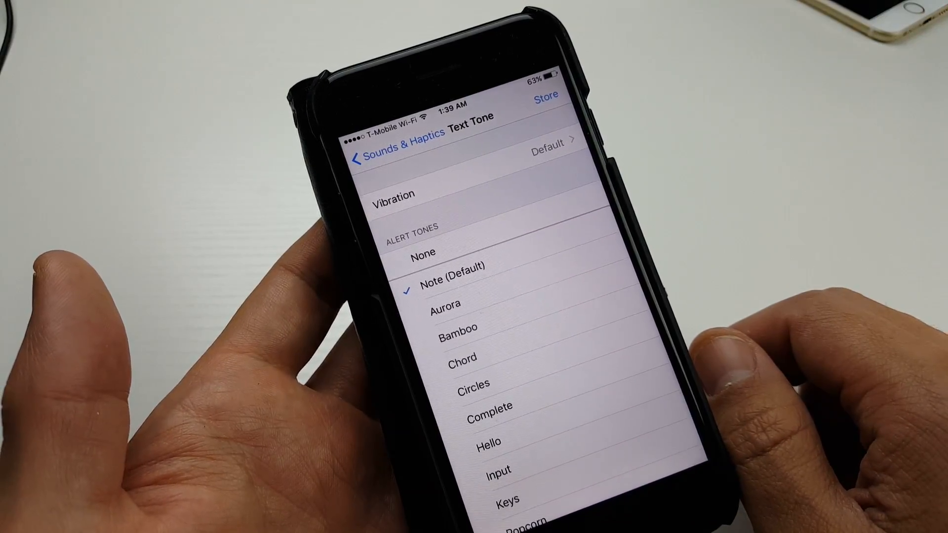